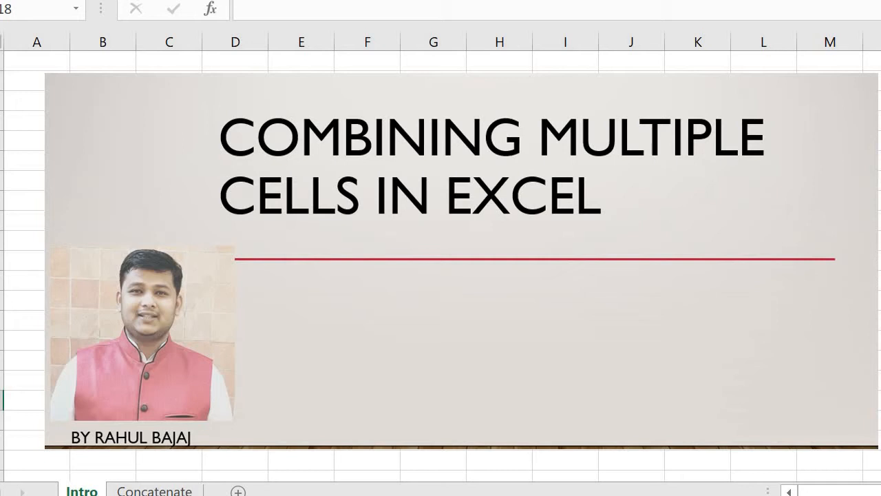
- Open the Concatenate sheet holding the Text 1–3 and Result 1–2 table
left_click(154, 491)
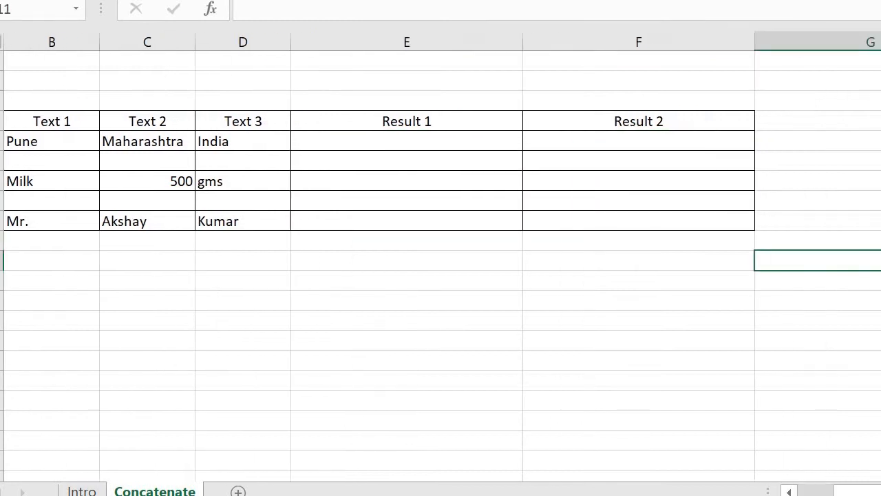
scroll("left", 3)
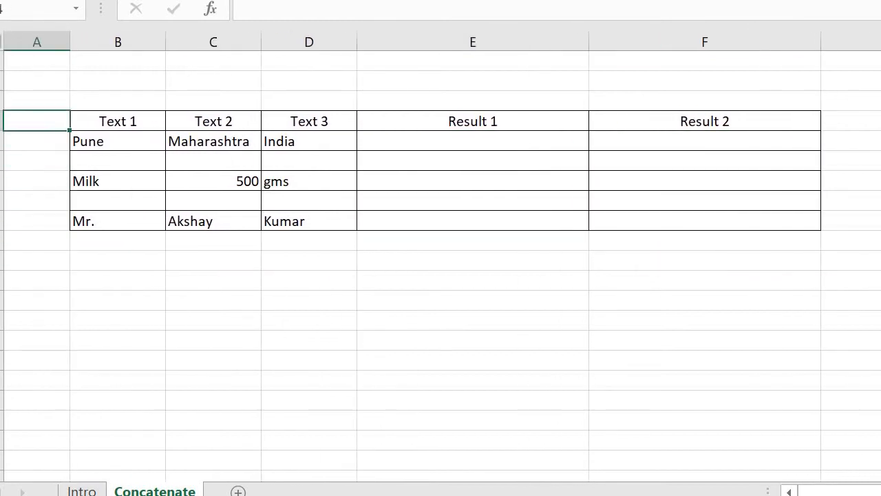
left_click(213, 141)
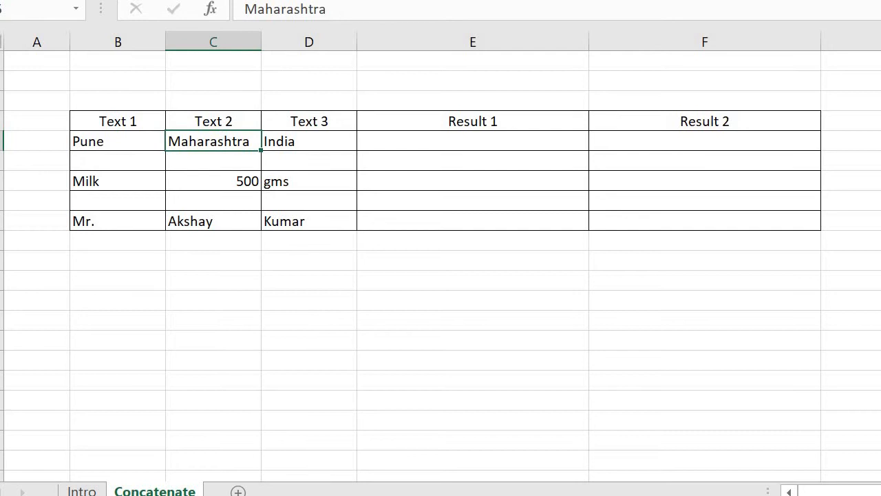
left_click(309, 141)
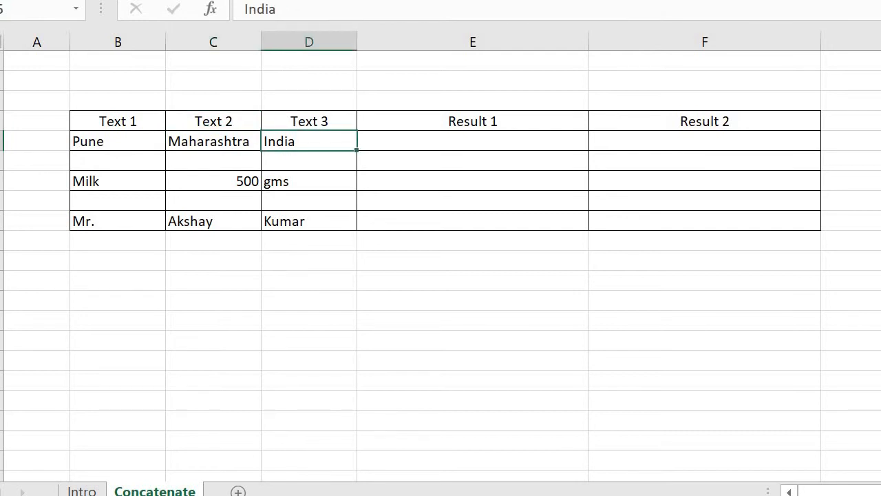
left_click(308, 180)
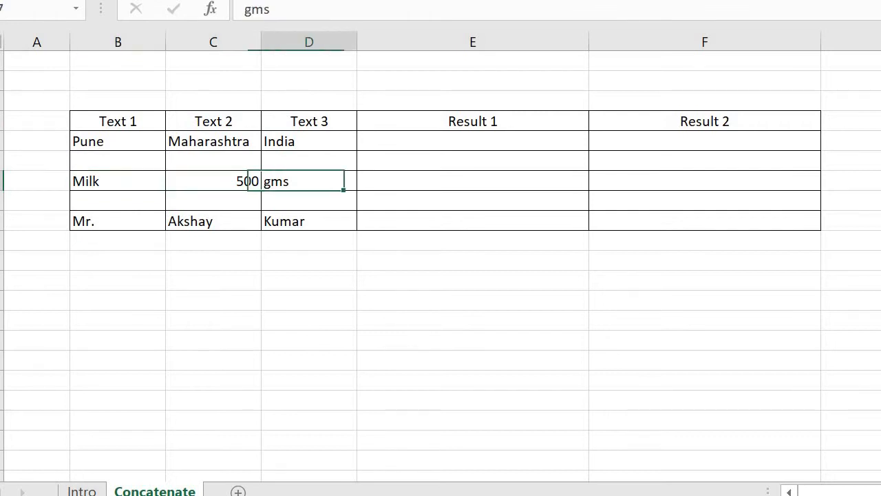
left_click(212, 221)
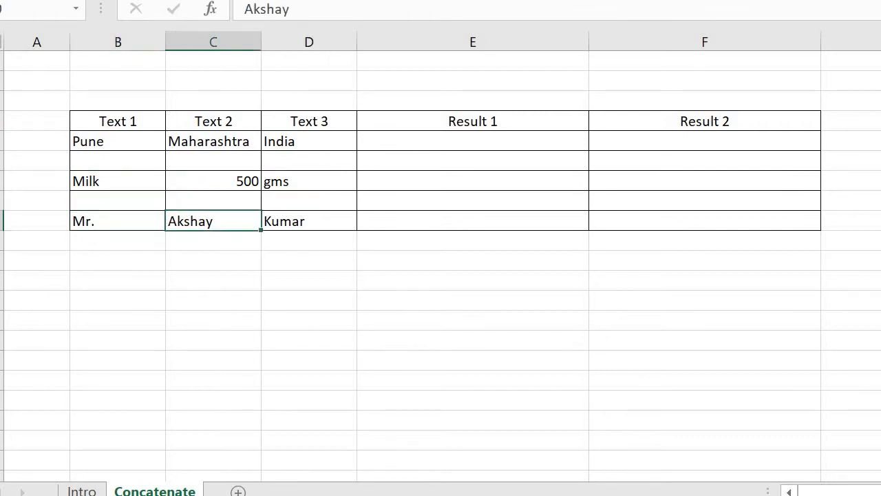
left_click(473, 141)
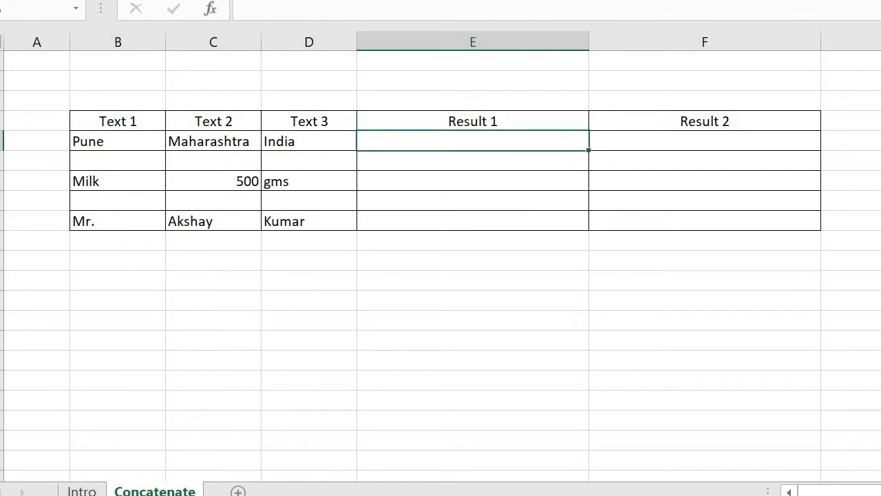
- Enter =CONCATENATE(B5,C5,D5) in E5 to produce PuneMaharashtraIndia
type("=c")
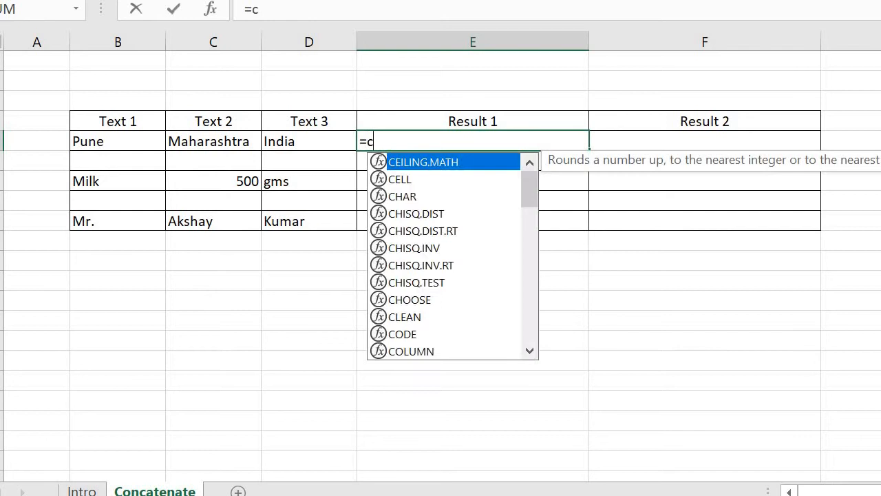
type("on")
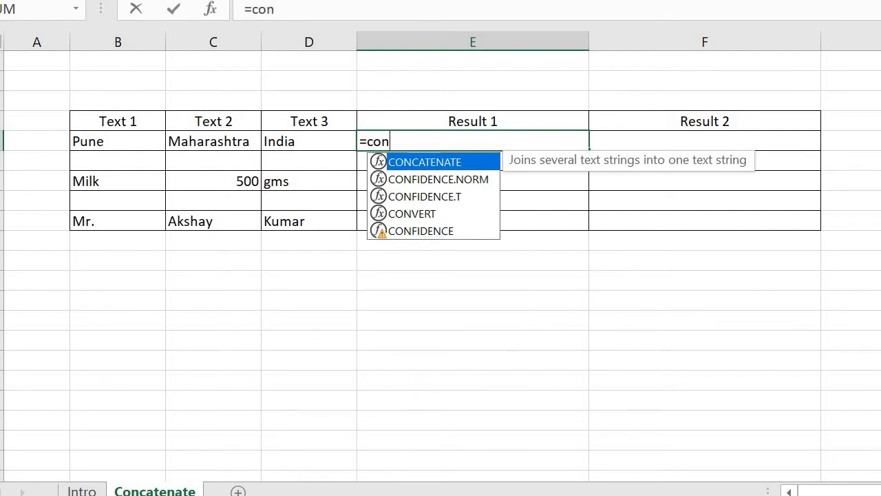
double_click(425, 162)
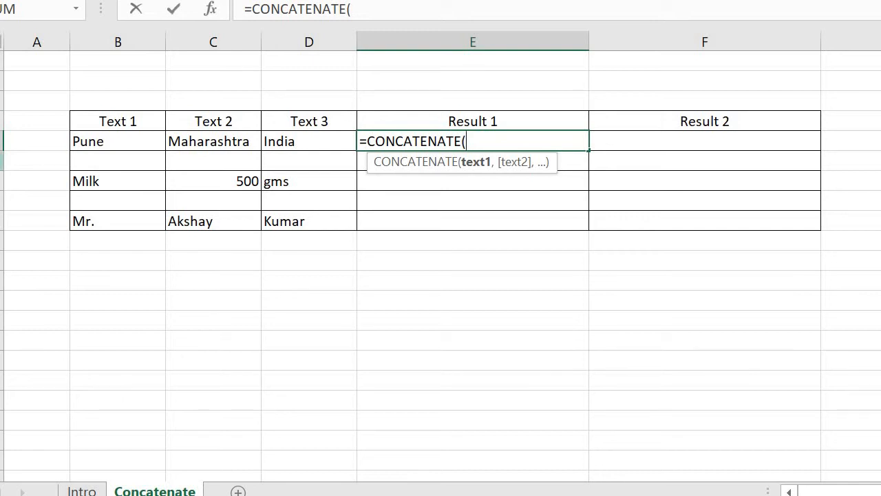
left_click(118, 141)
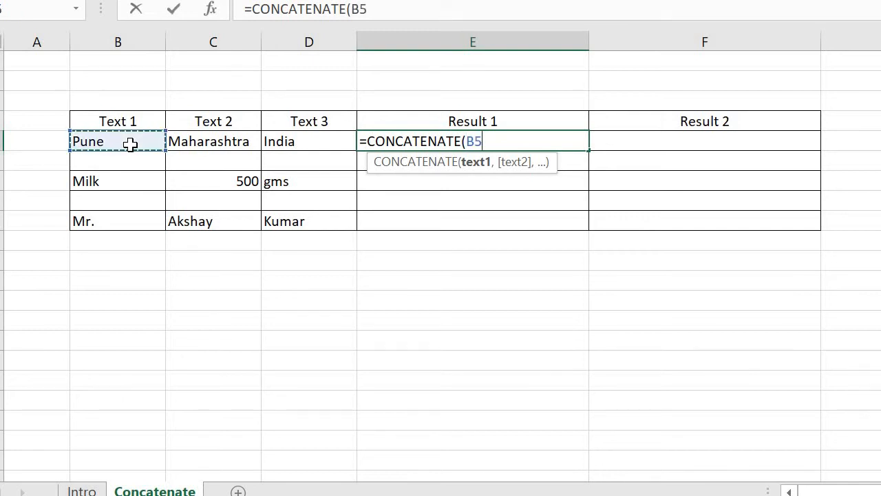
type(",")
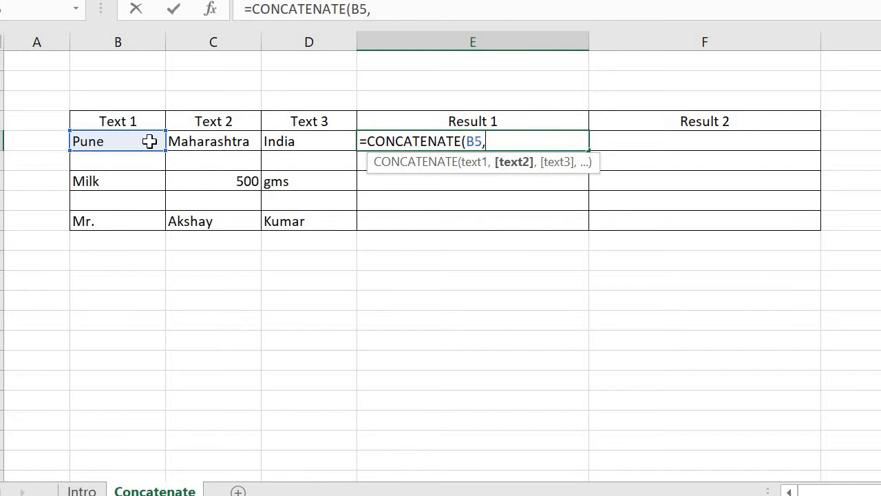
left_click(213, 142)
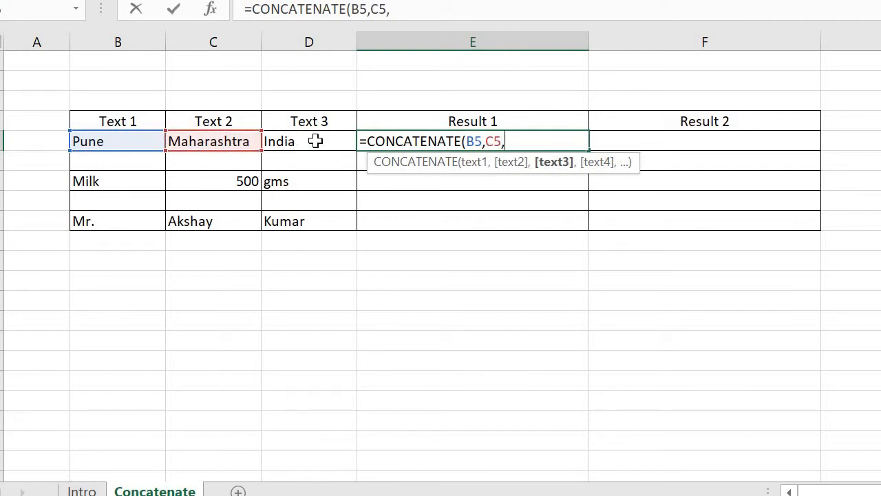
left_click(309, 142)
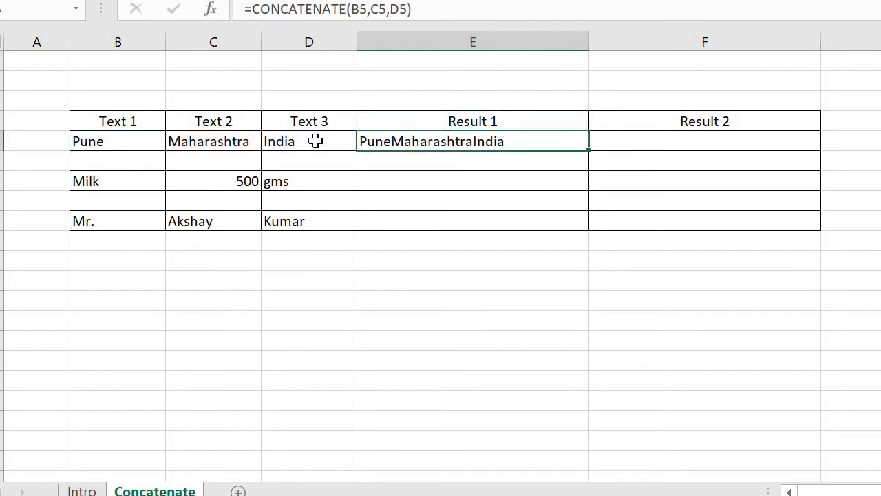
left_click(704, 120)
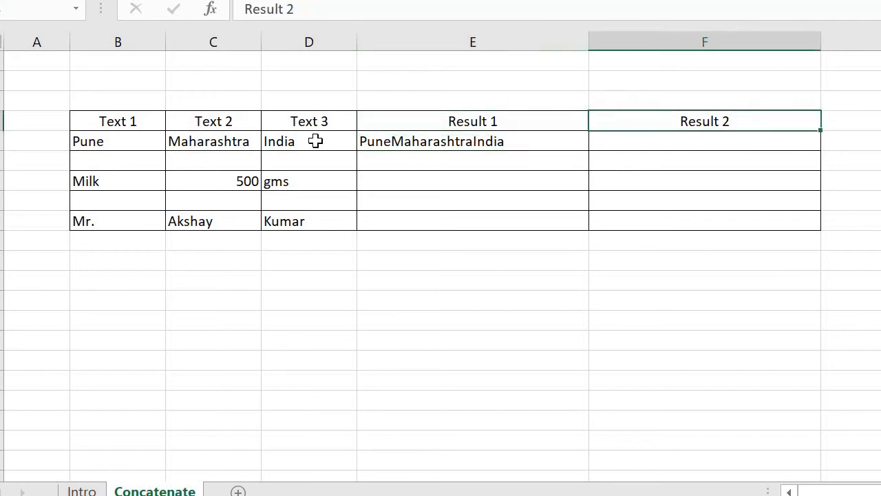
- Enter =CONCATENATE(B5," ",C5," ",D5) in F5, giving Pune Maharashtra India
left_click(704, 141)
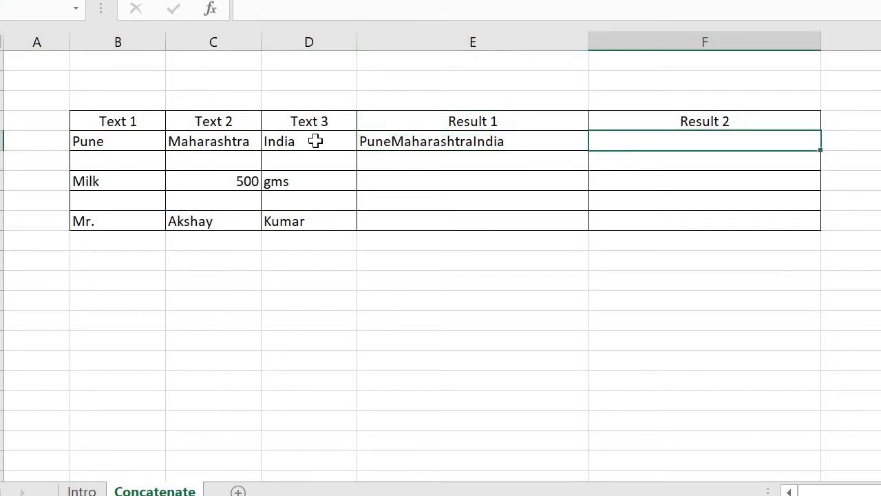
type("=con")
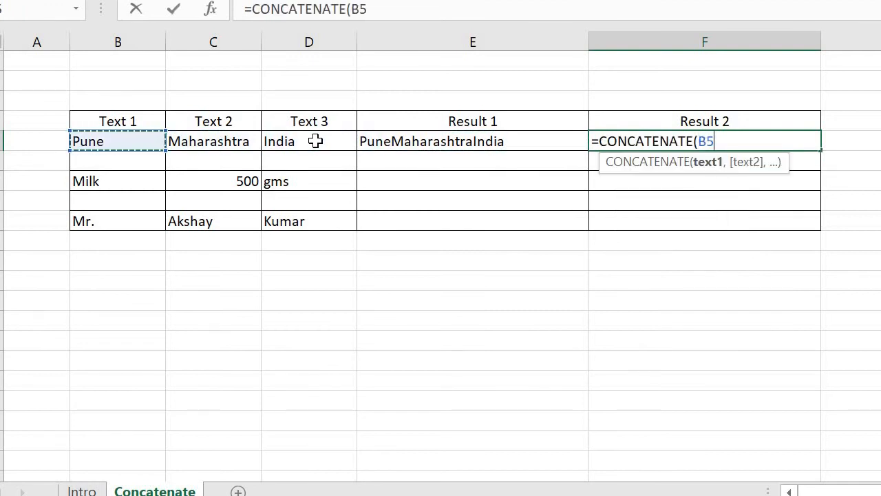
type(",")
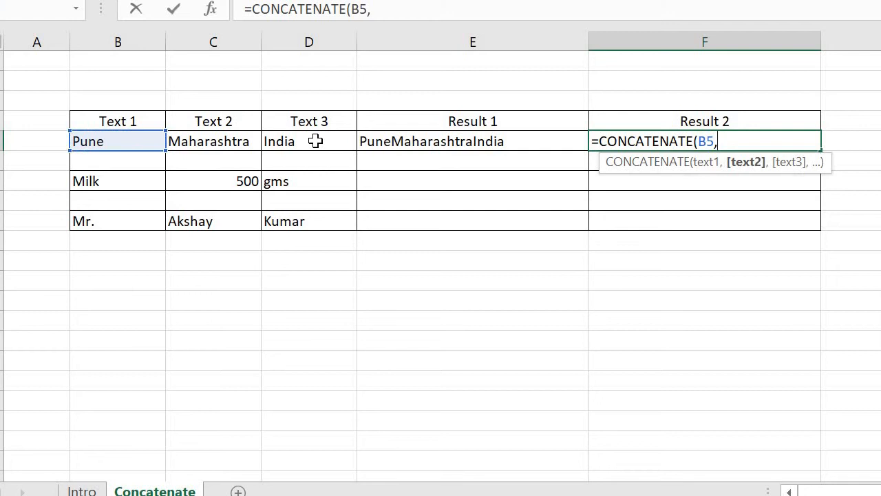
type("\"")
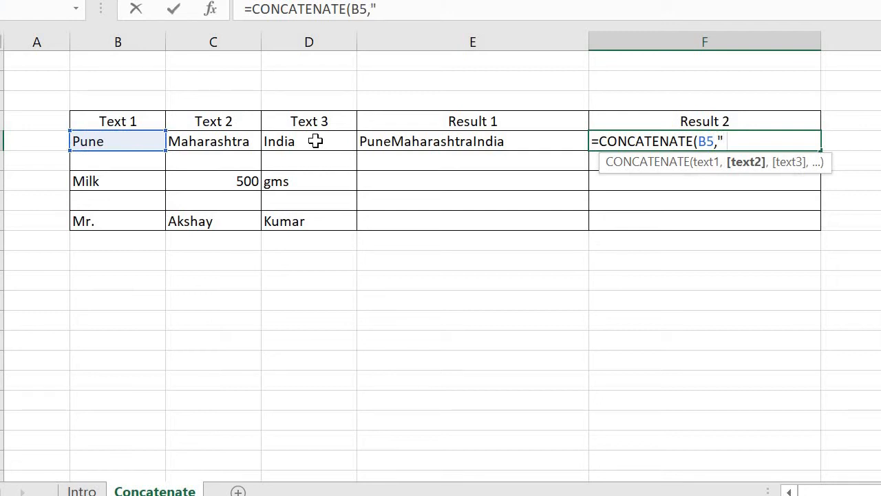
type("\",")
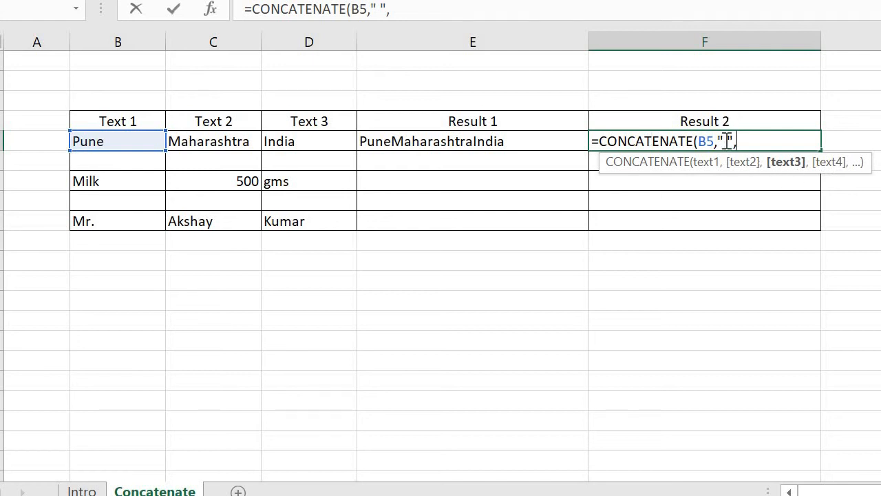
mouse_move(170, 151)
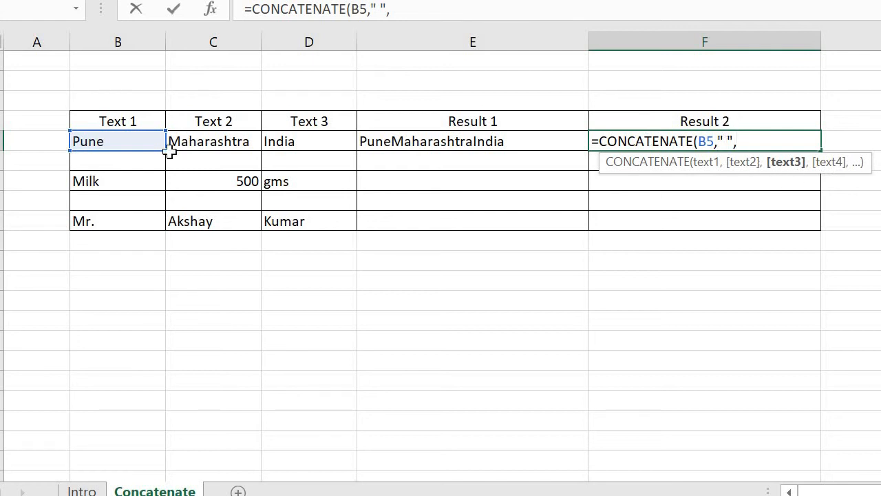
left_click(213, 142)
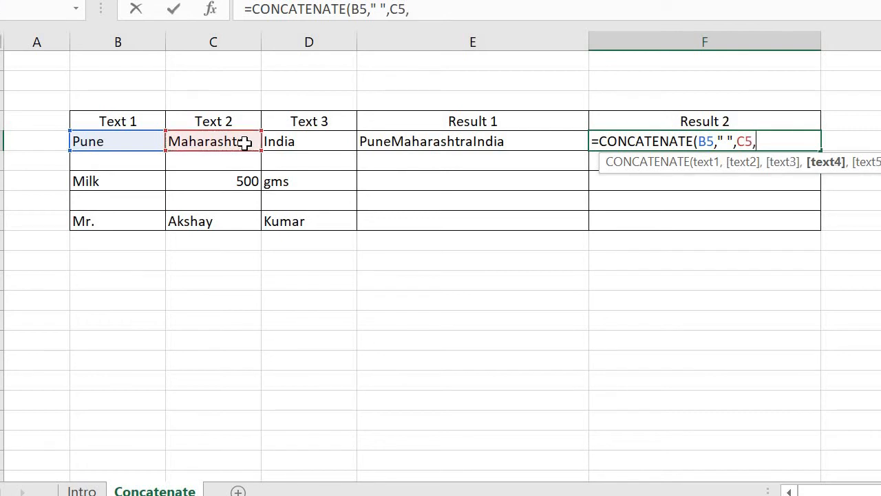
type(",\" \"")
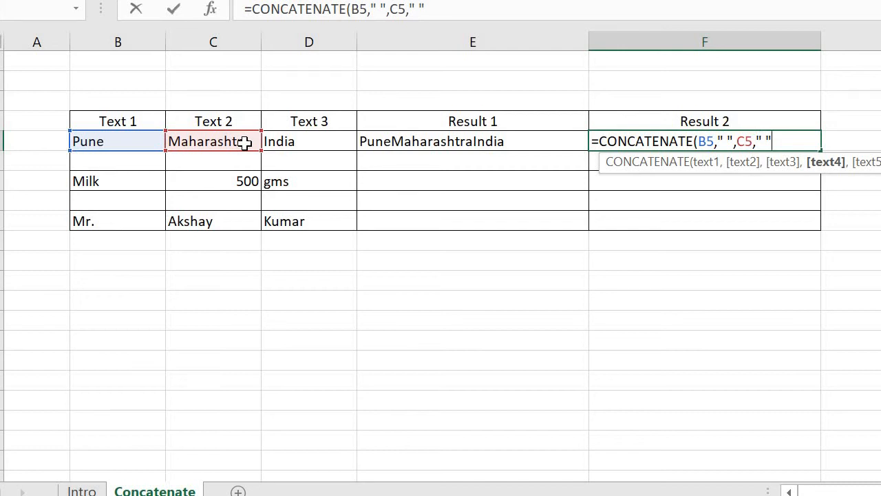
type(",")
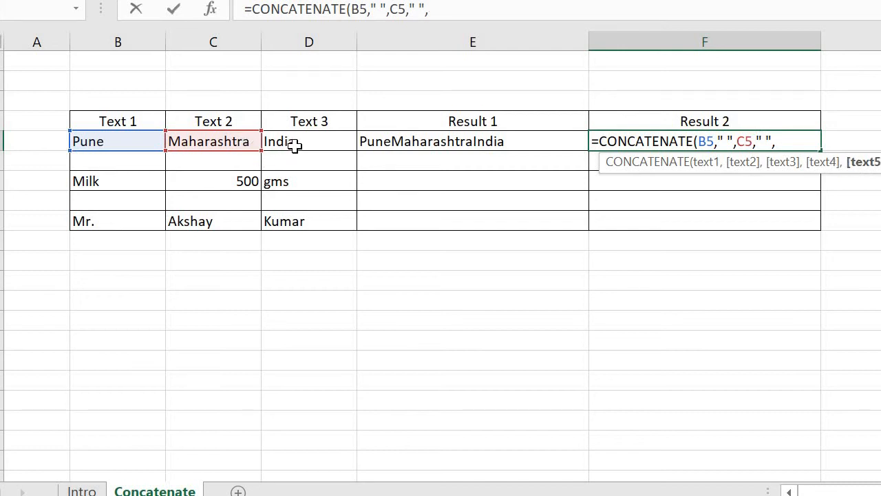
left_click(308, 141)
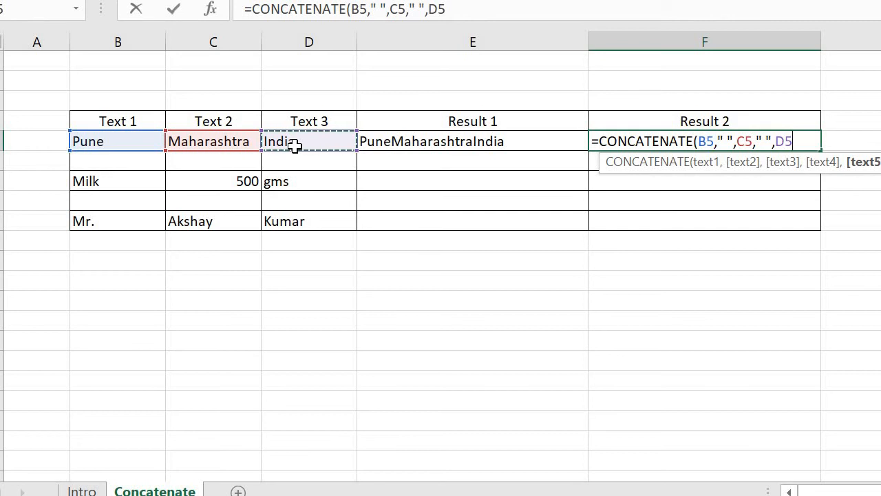
type(")")
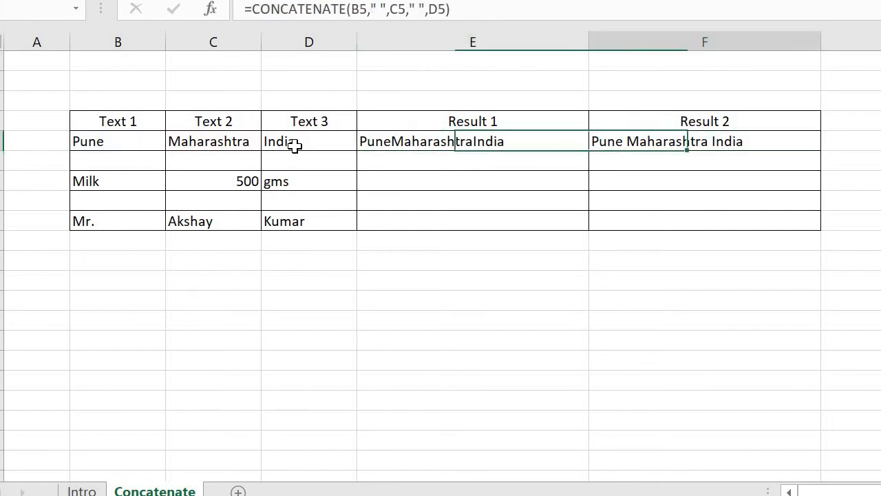
key("Return")
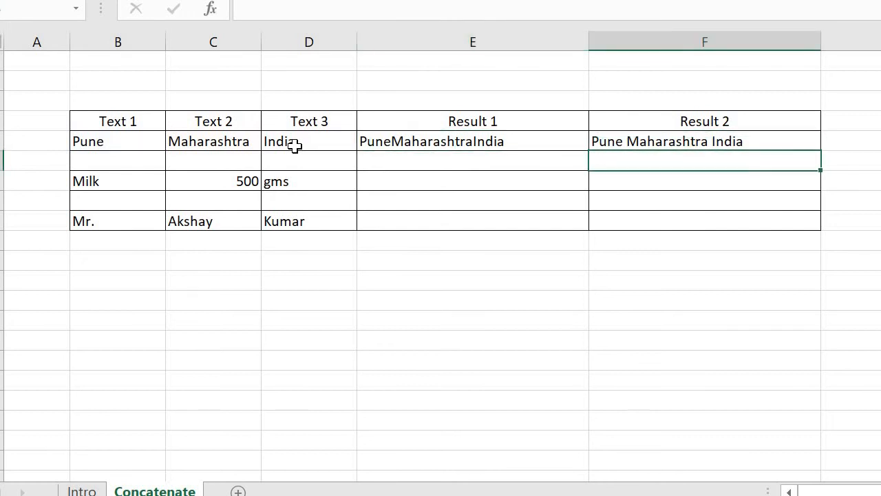
- Enter =B7&C7&D7 in E7 so it shows Milk500gms
left_click(703, 140)
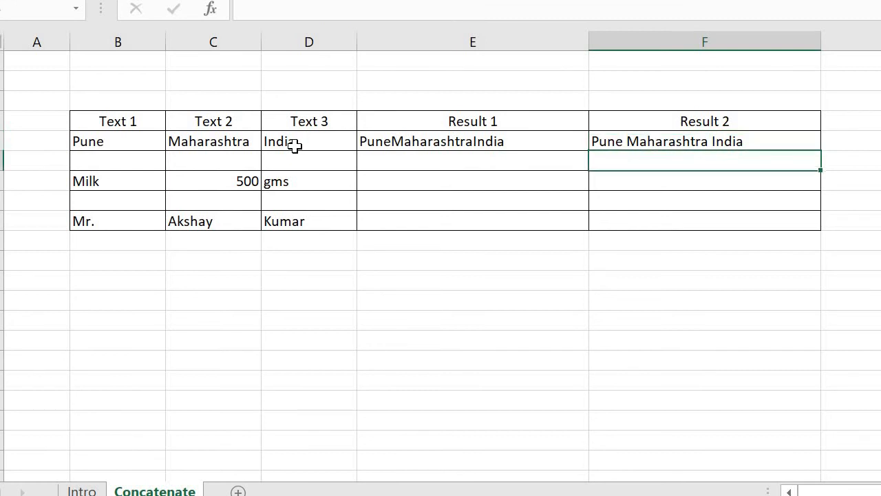
left_click(473, 180)
type("=D7")
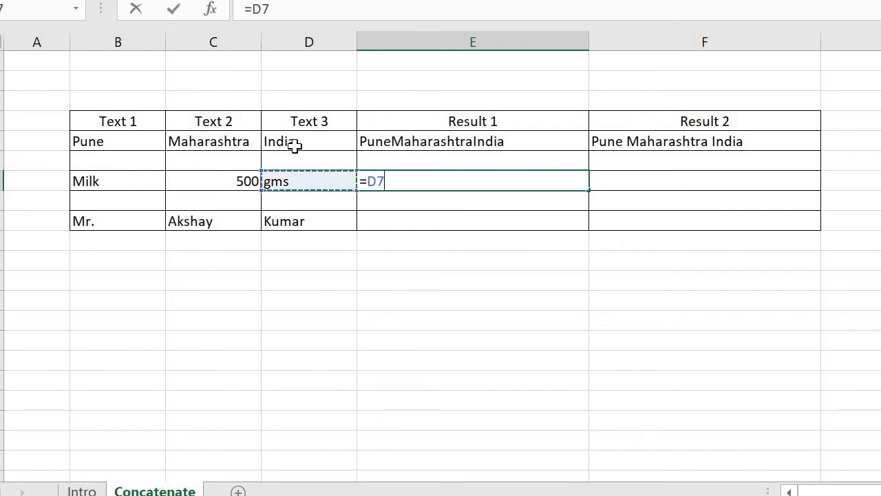
left_click(117, 180)
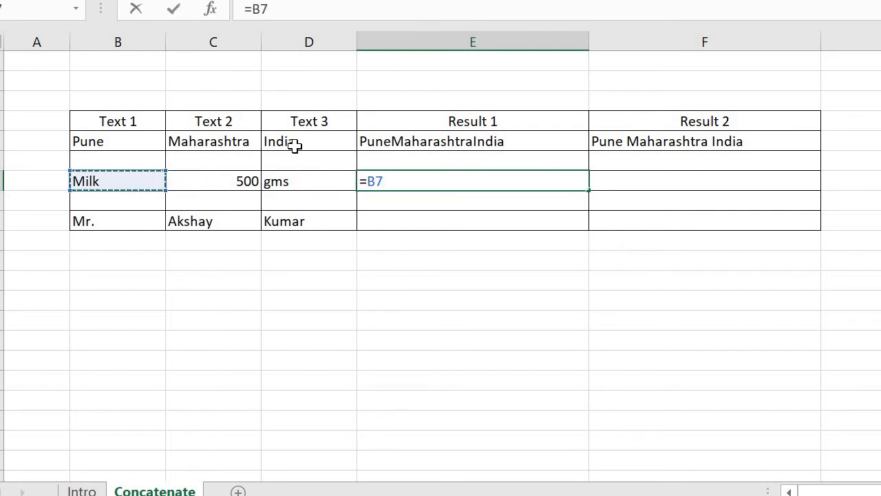
type("&C7")
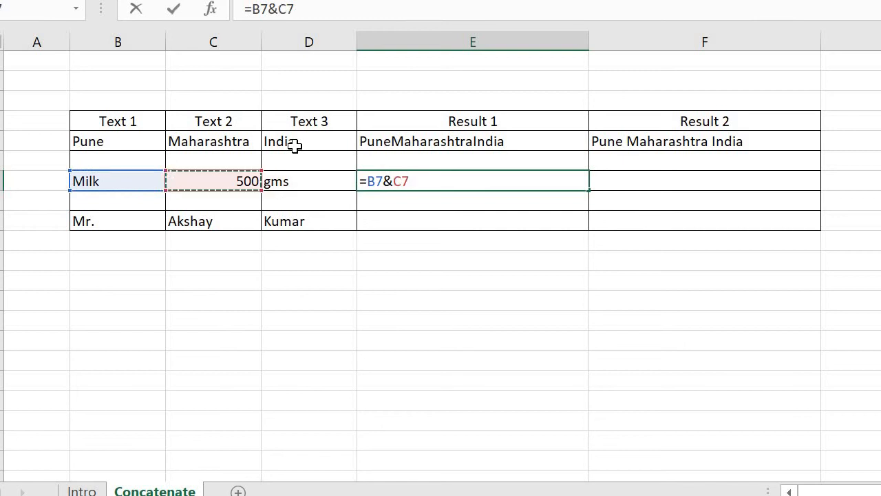
type("&D7")
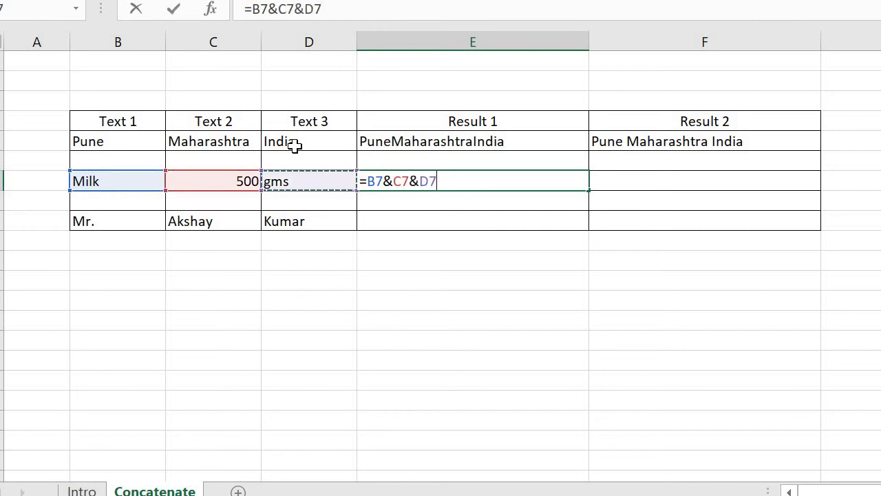
key("Return")
type("=B7&")
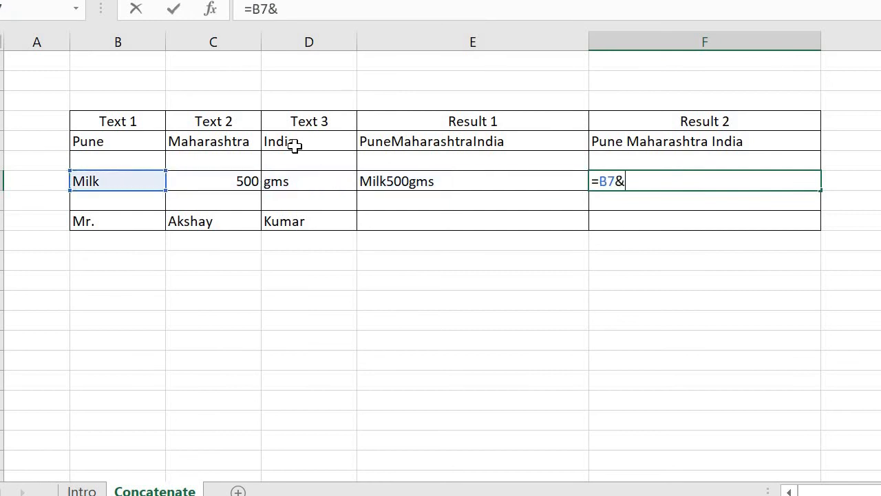
- Complete F7 as =B7&" "&C7&" "&D7, showing Milk 500 gms
type("\"")
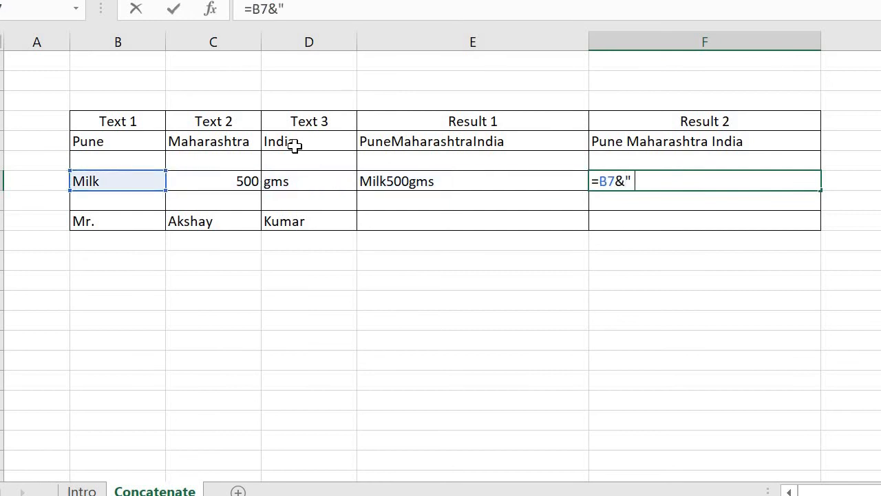
type("\"%")
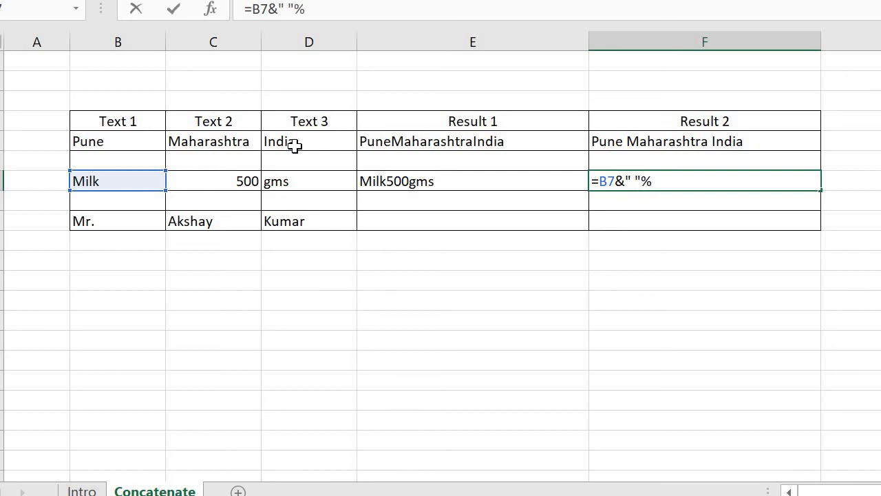
type("&")
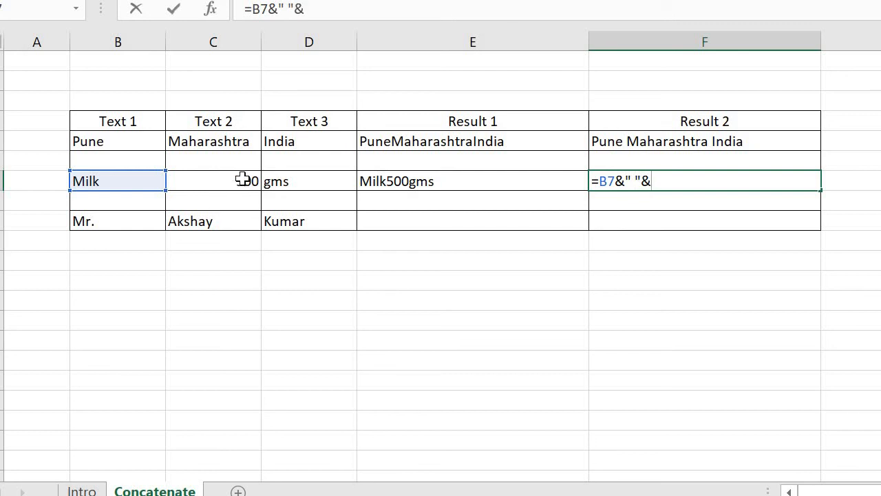
left_click(213, 180)
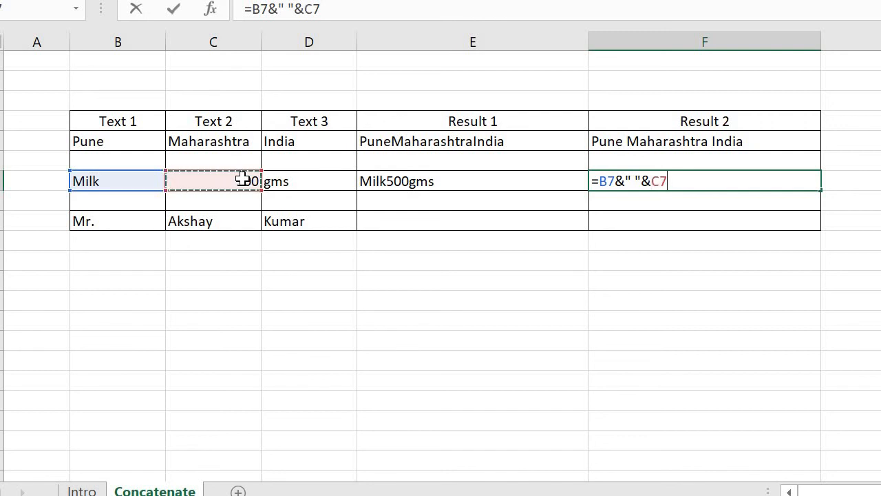
type("&")
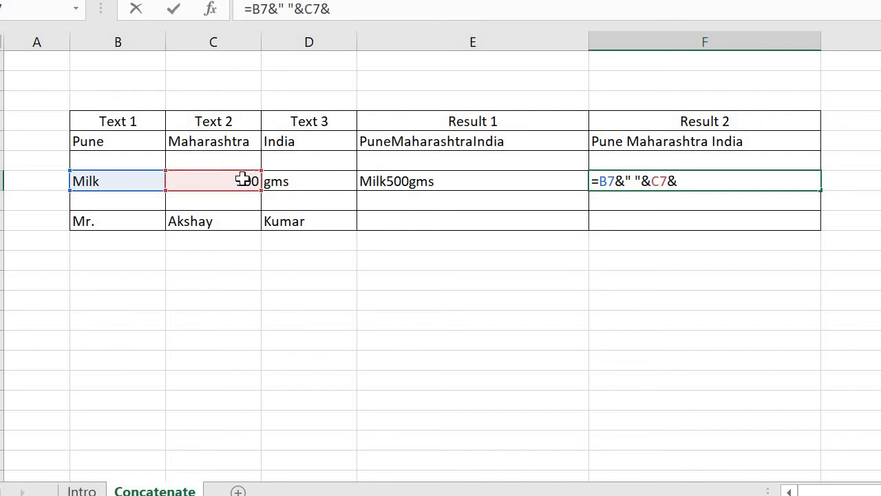
type("\" \"")
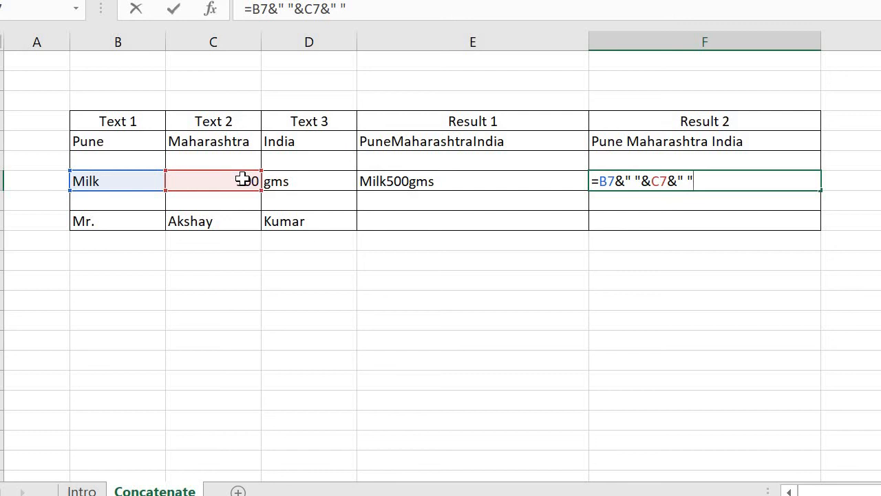
type("&")
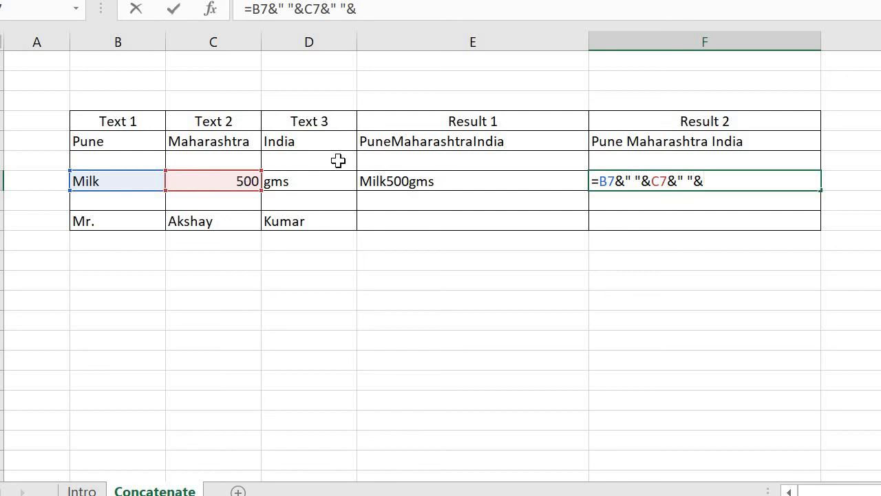
left_click(309, 180)
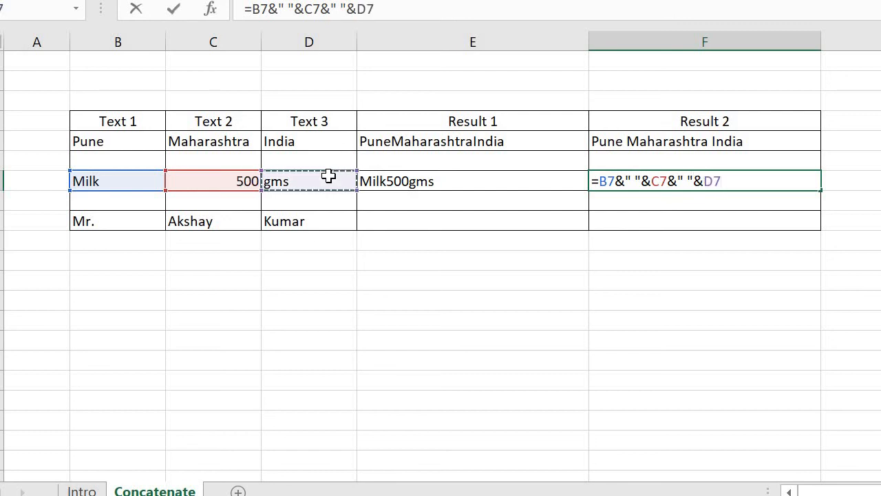
key("Return")
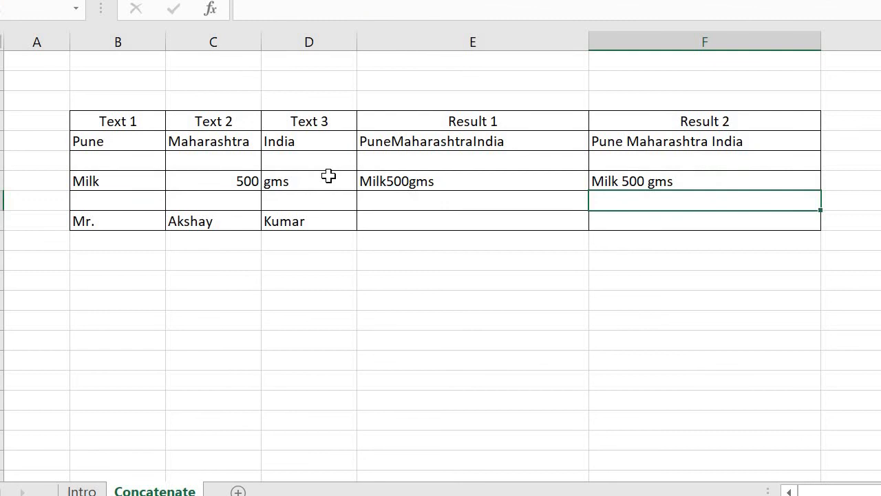